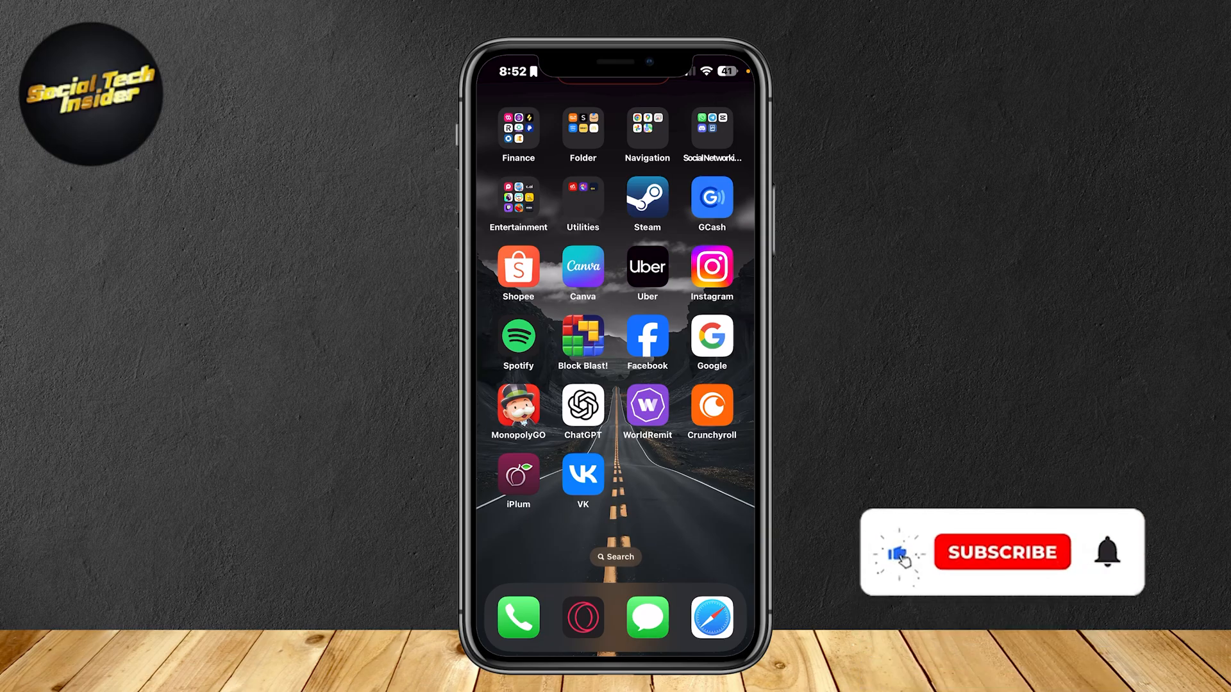
Launch Safari from the dock and search Google for 'videorecap youtube'.
left_click(1002, 551)
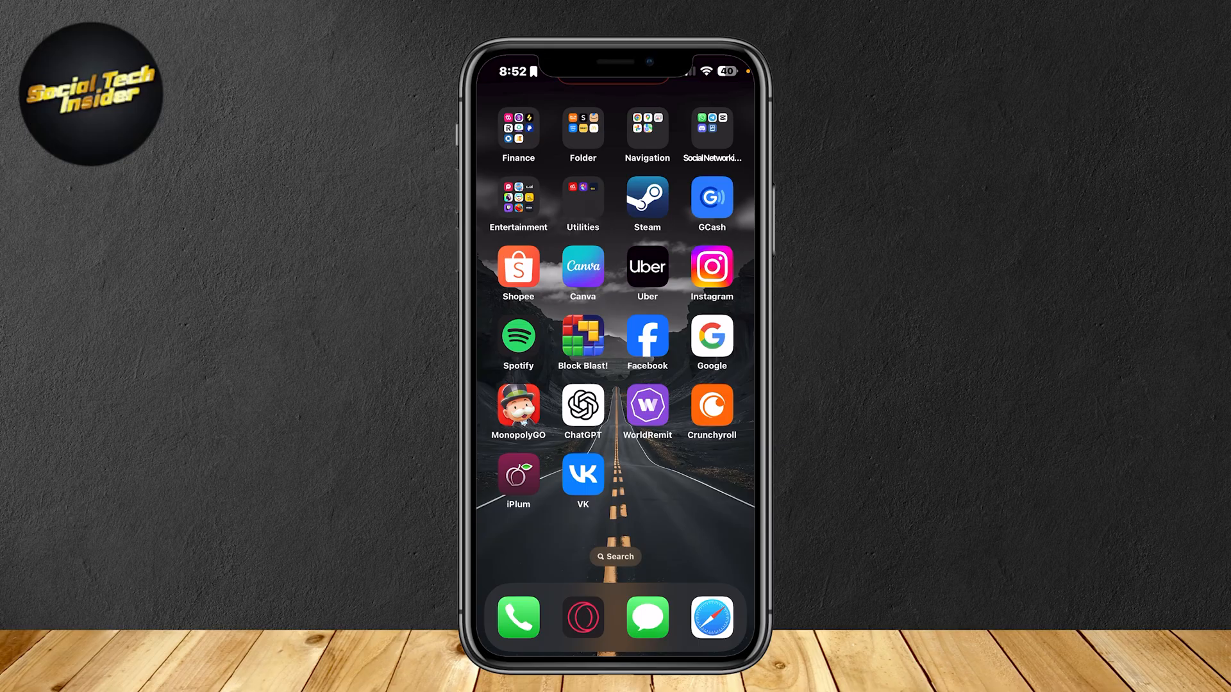
left_click(710, 338)
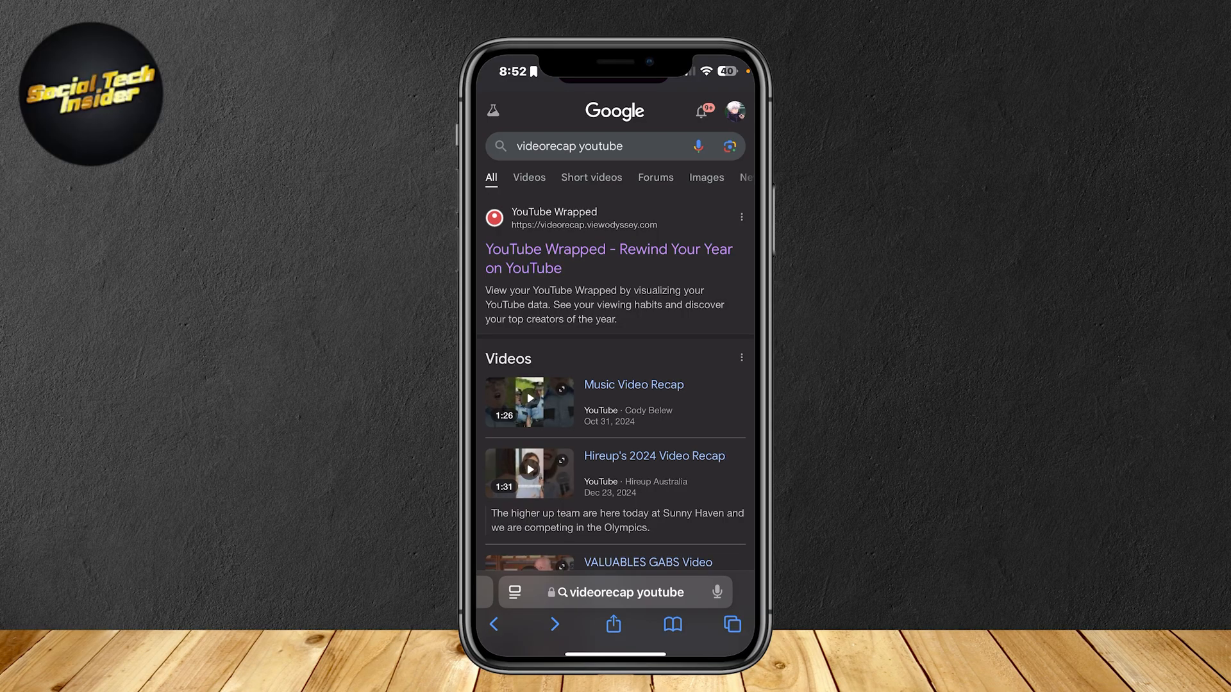
Go to the YouTube Wrapped result and start the first-time guide, reaching step 2 (JSON for History).
left_click(607, 258)
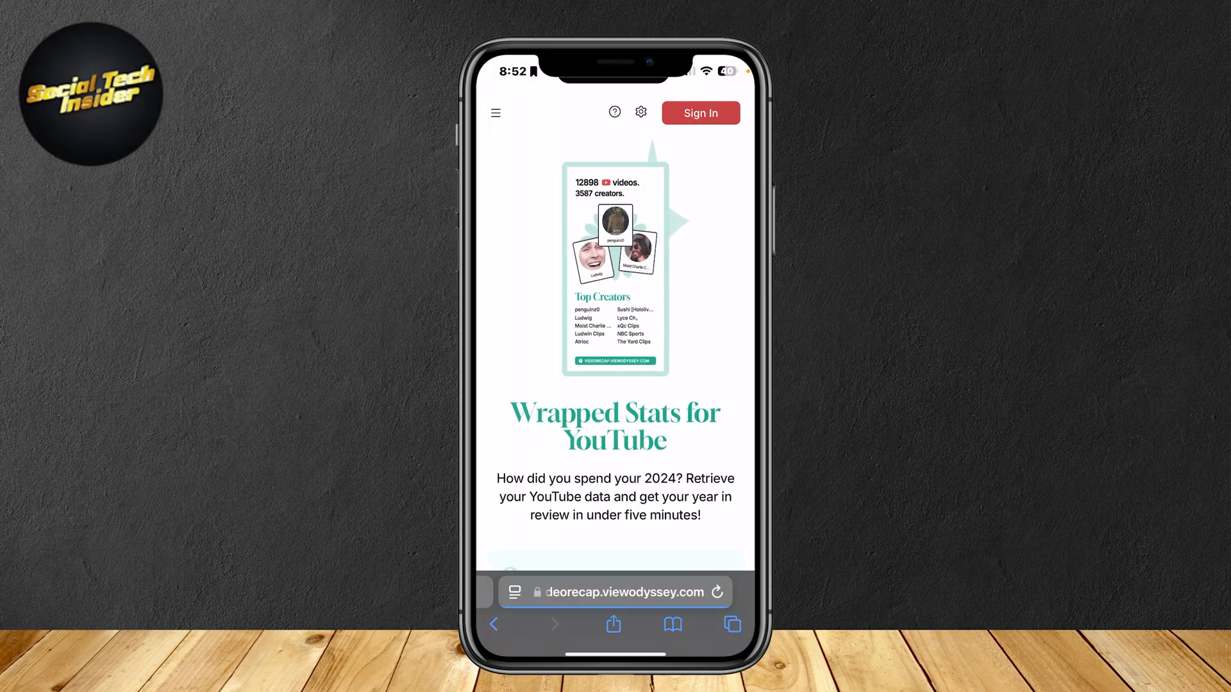
scroll("down", 3)
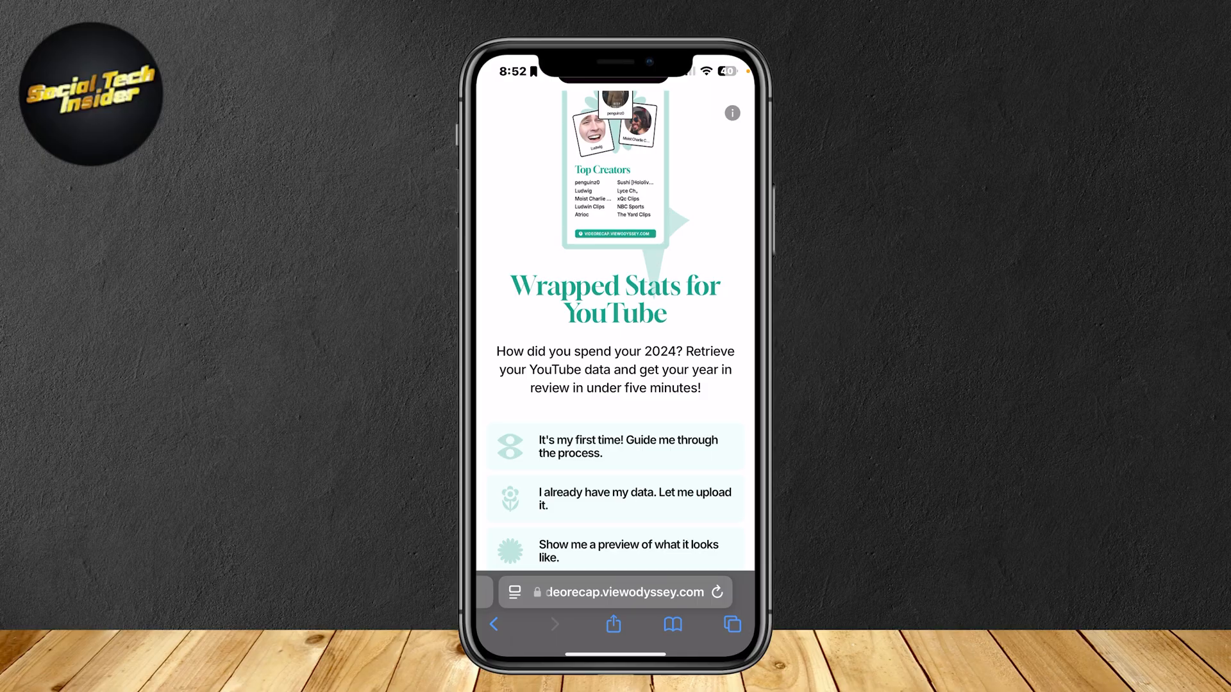
scroll("up", 3)
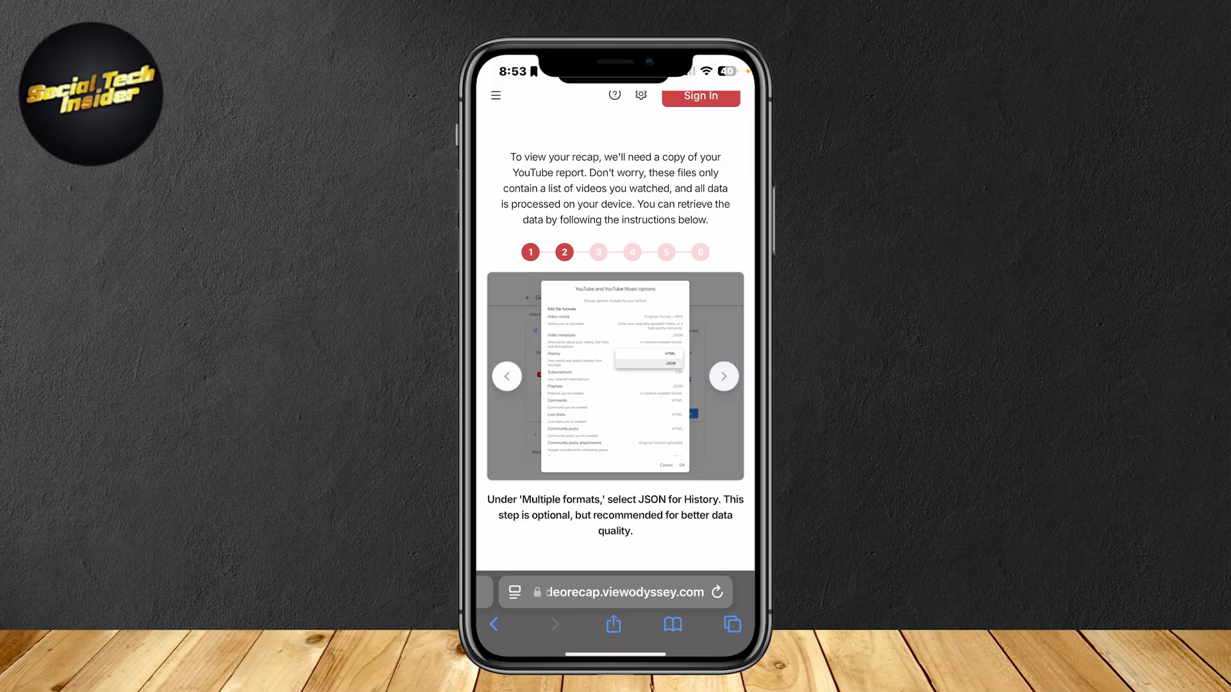
Advance the guide carousel three steps to step 5, about downloading the data report.
left_click(721, 375)
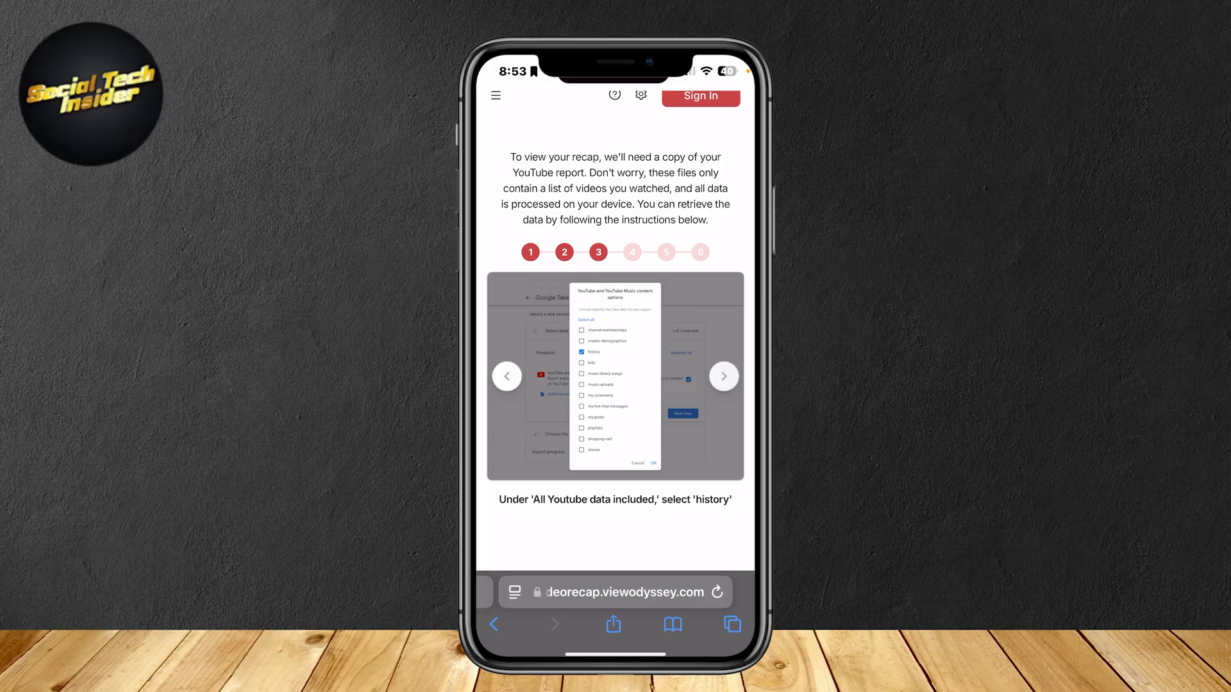
left_click(722, 375)
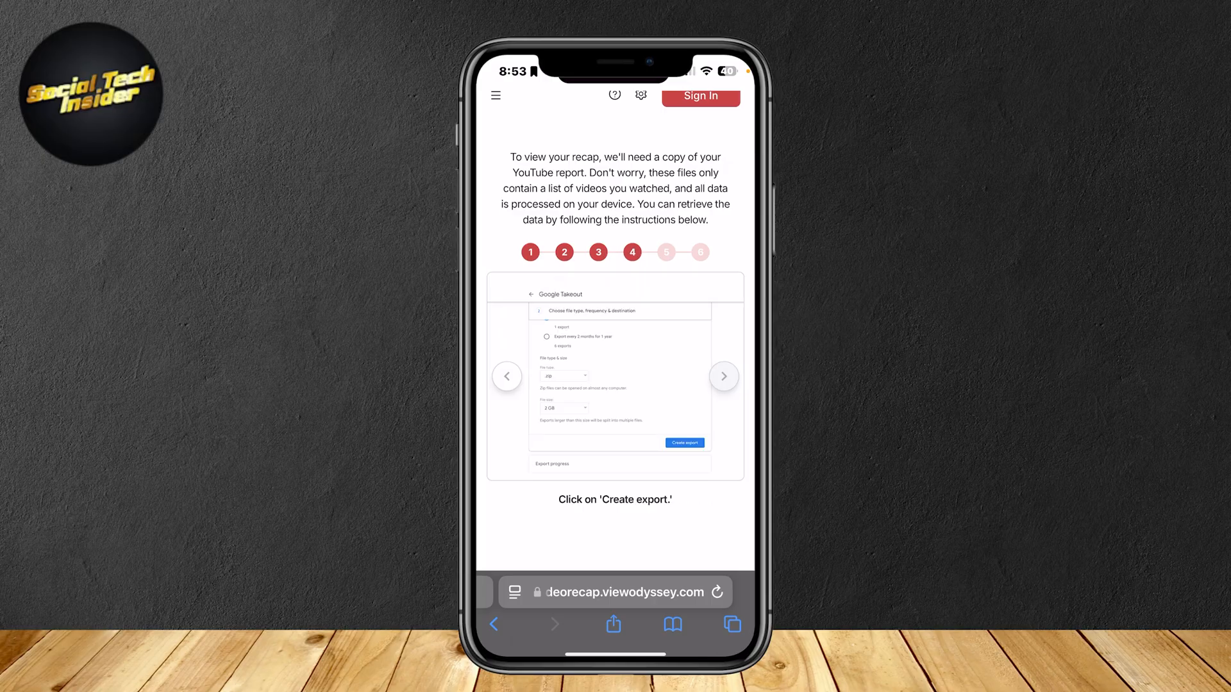
left_click(722, 376)
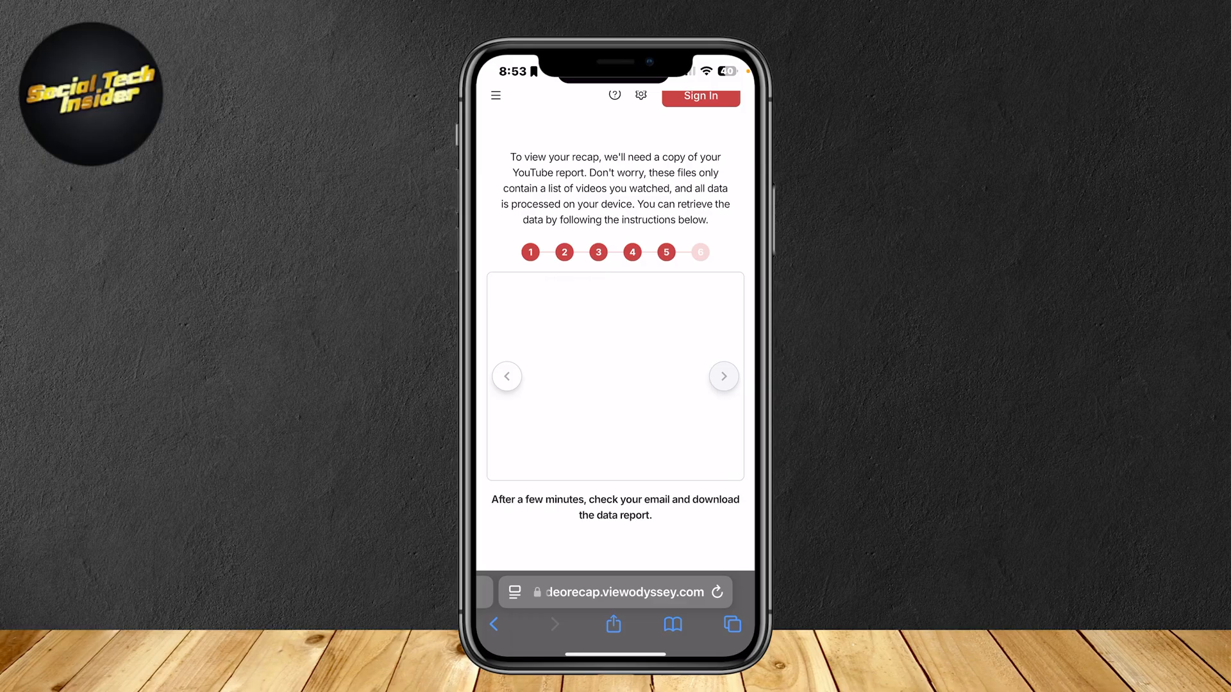
Advance to step 6 and scroll to the Upload Watch History button for watch-history.json.
left_click(722, 376)
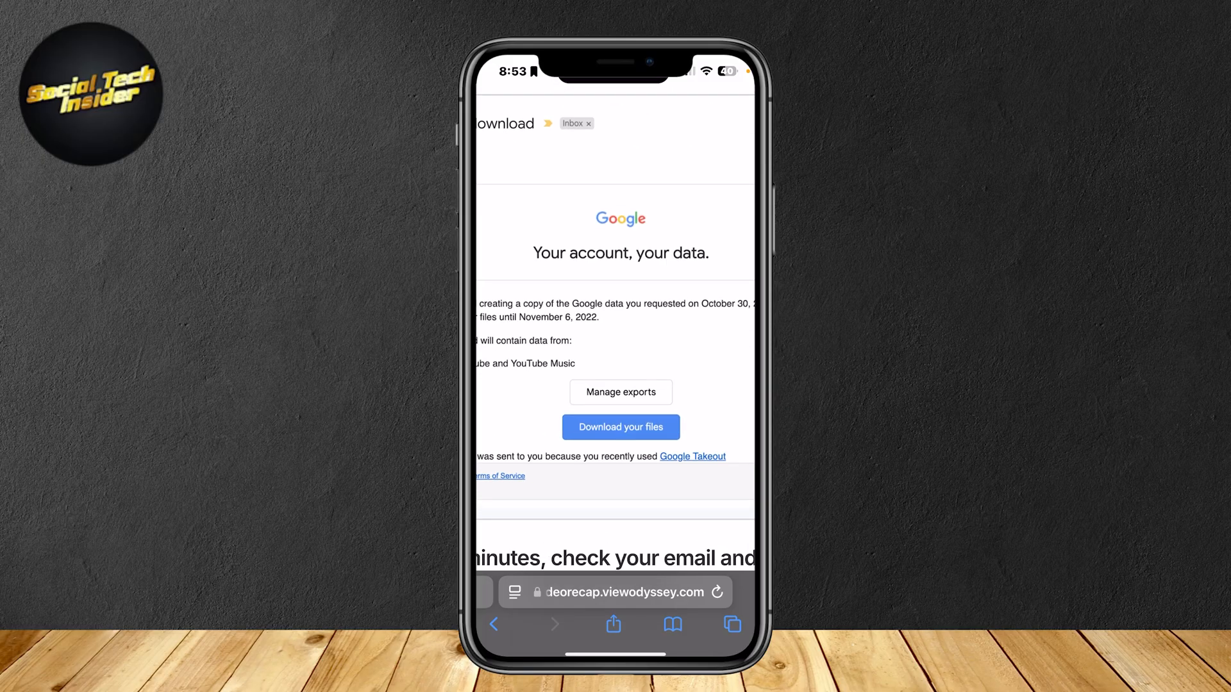
scroll("down", 3)
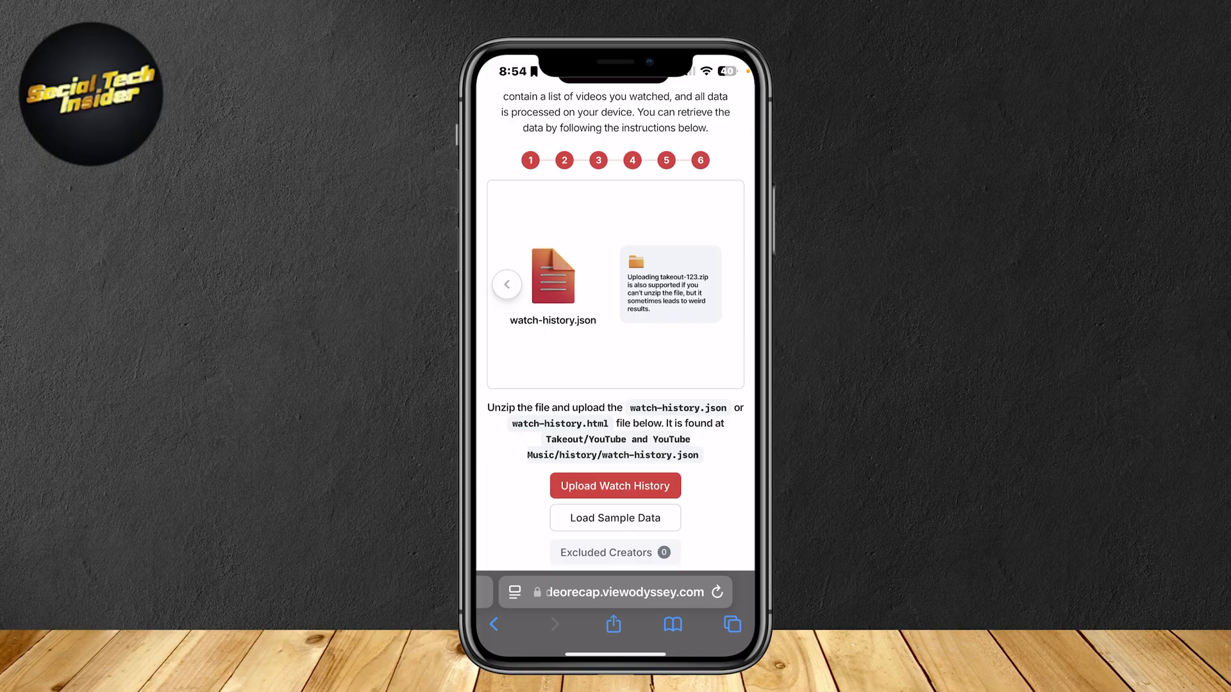
Return to the top of the page and start editing the videorecap.viewodyssey.com address.
scroll("up", 3)
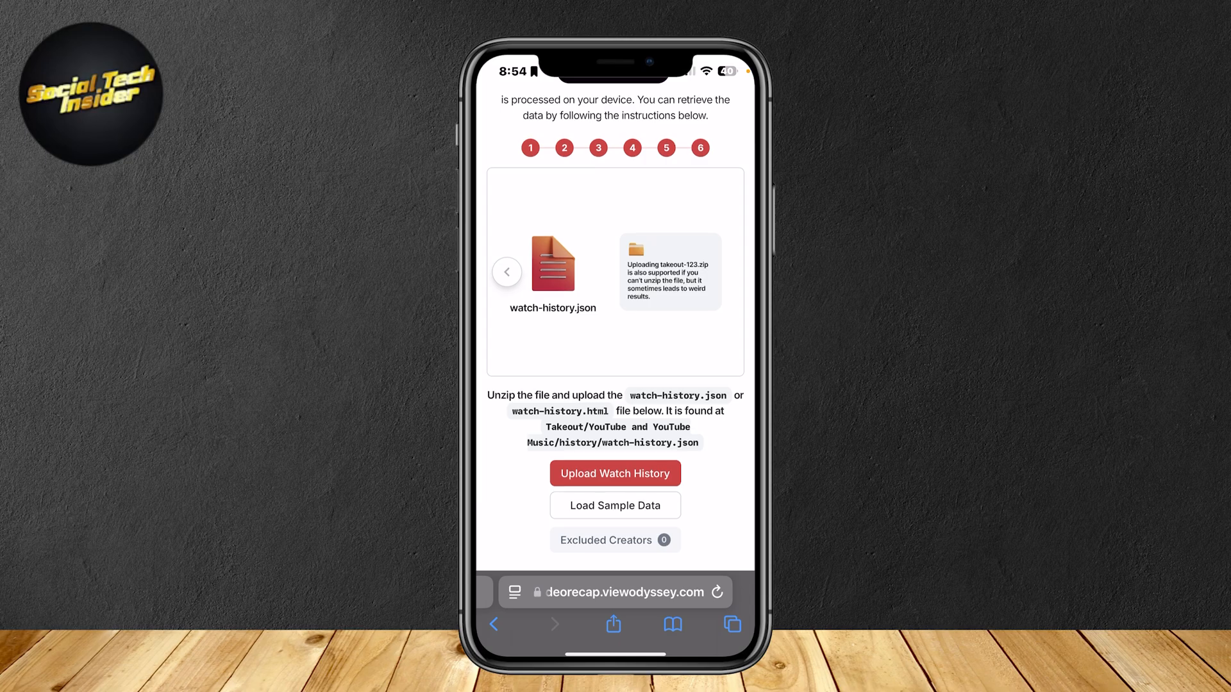
scroll("up", 3)
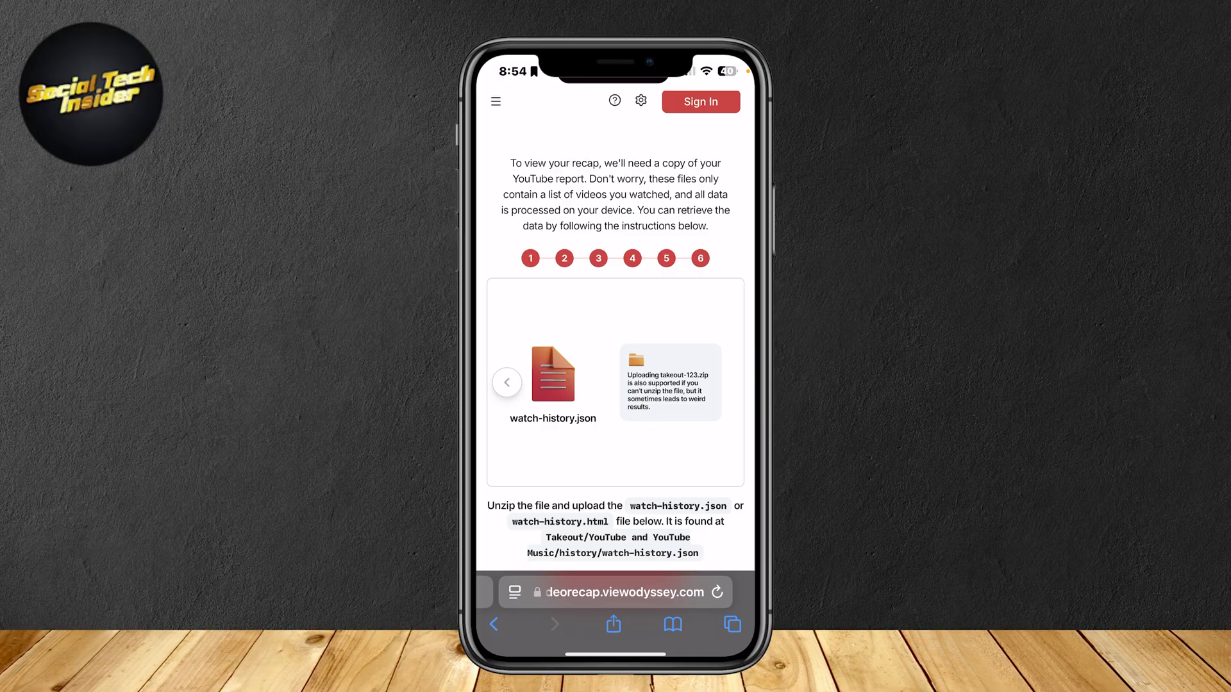
left_click(615, 592)
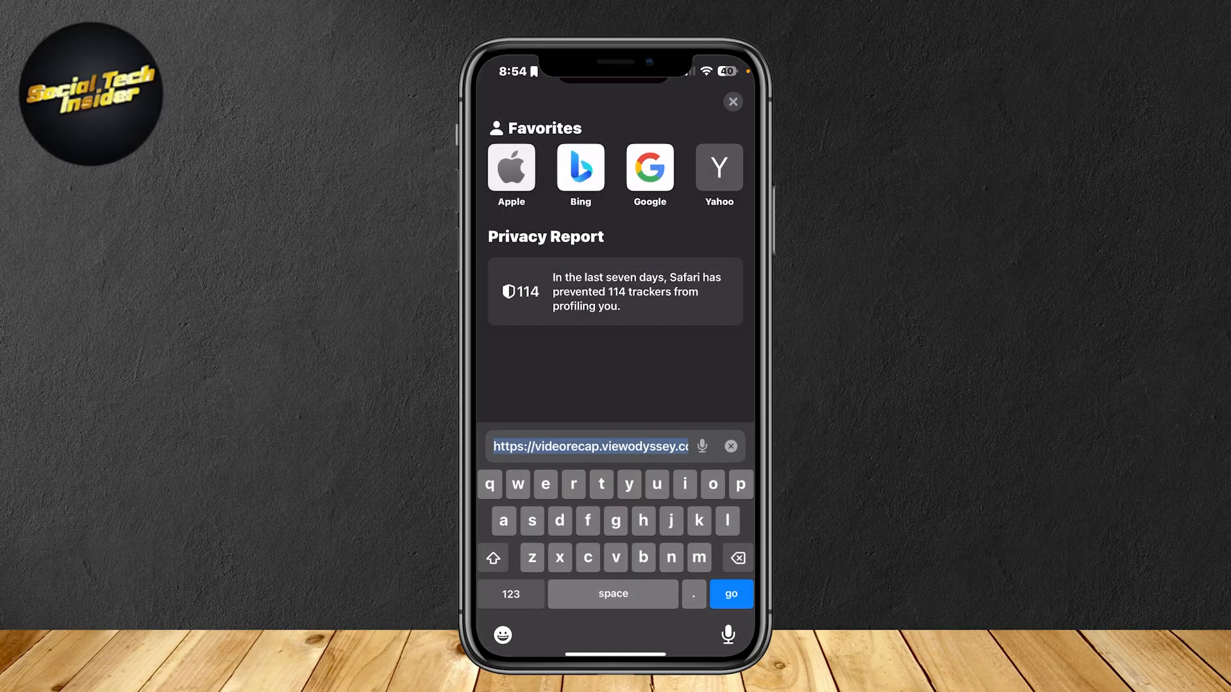
Cancel the address edit and return to the Video Recap step-6 upload page.
left_click(730, 594)
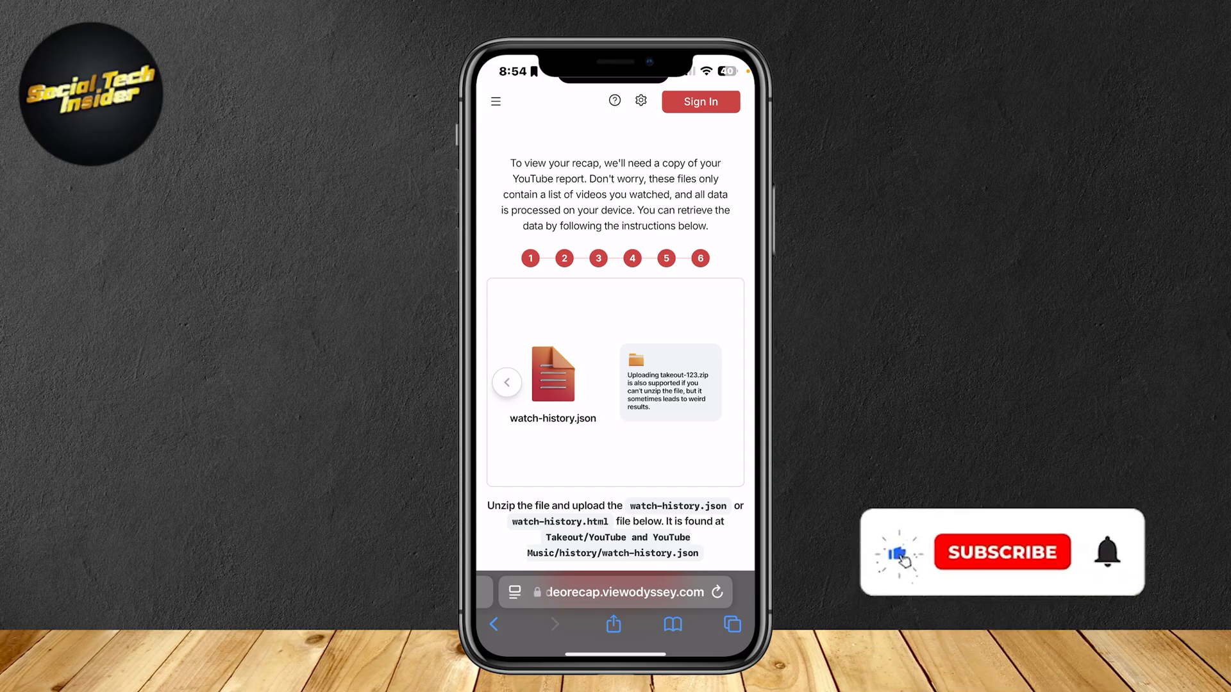
left_click(1001, 551)
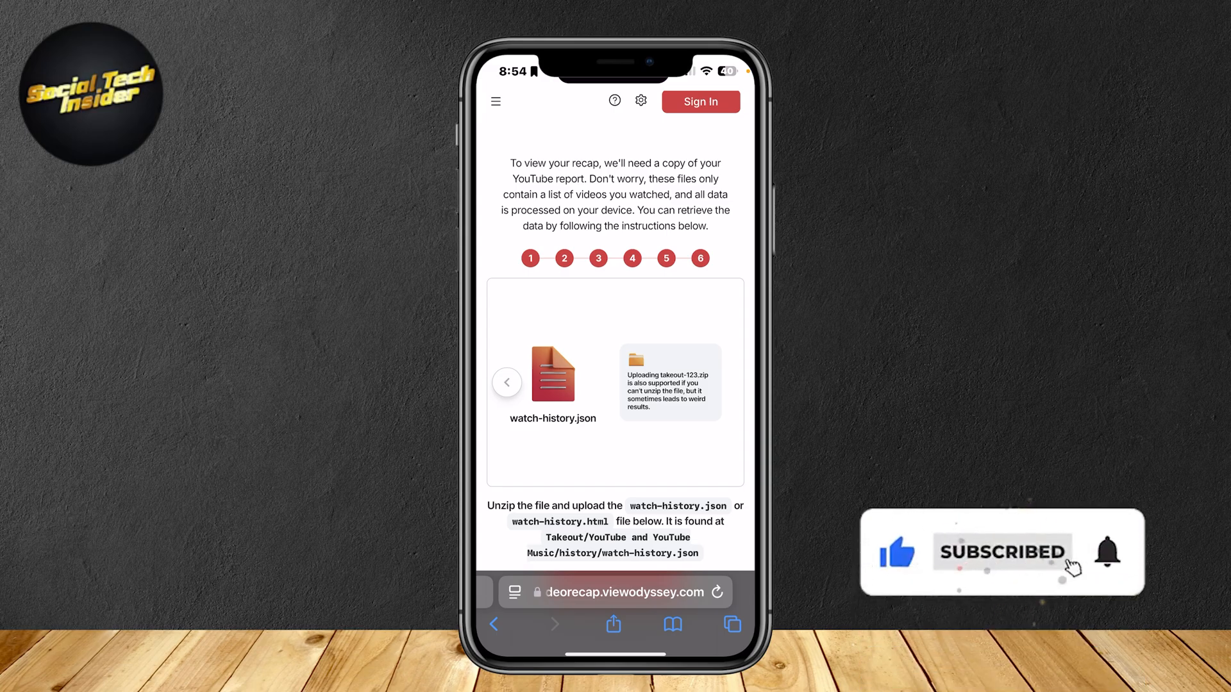